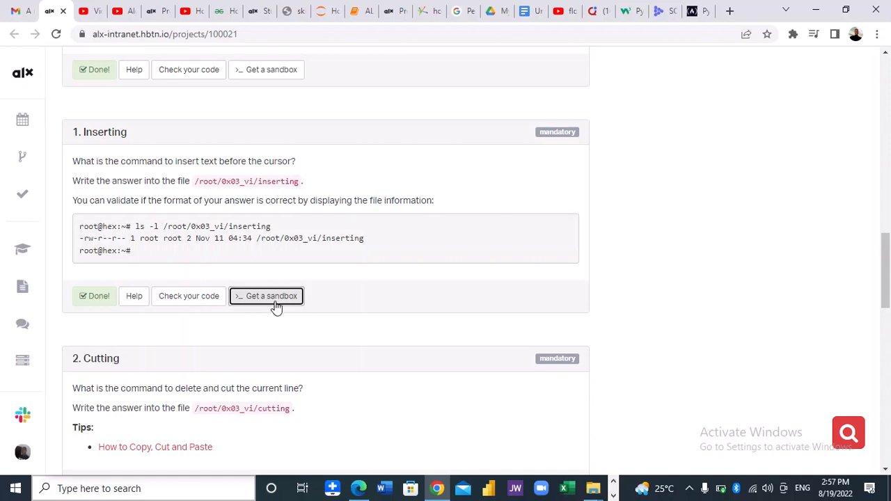
# - Get the Ubuntu 20.04 sandbox for the Inserting task and launch its web terminal
pyautogui.click(267, 295)
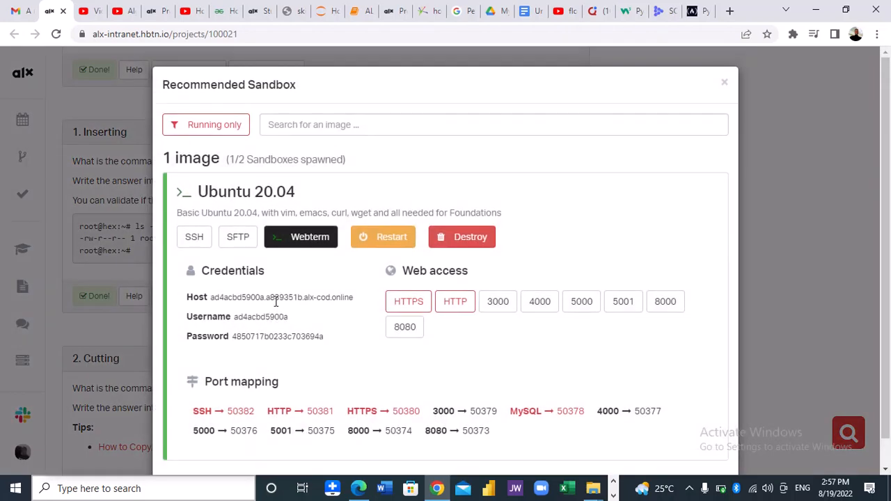
pyautogui.moveTo(310, 237)
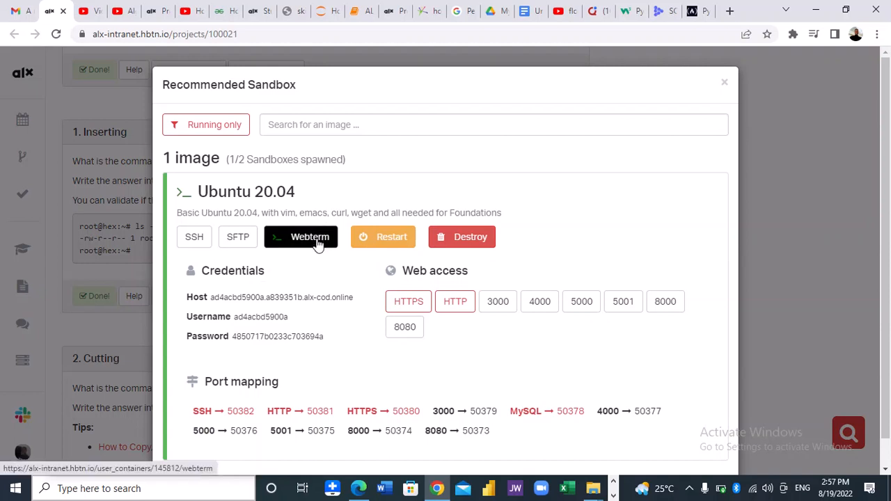
pyautogui.click(301, 237)
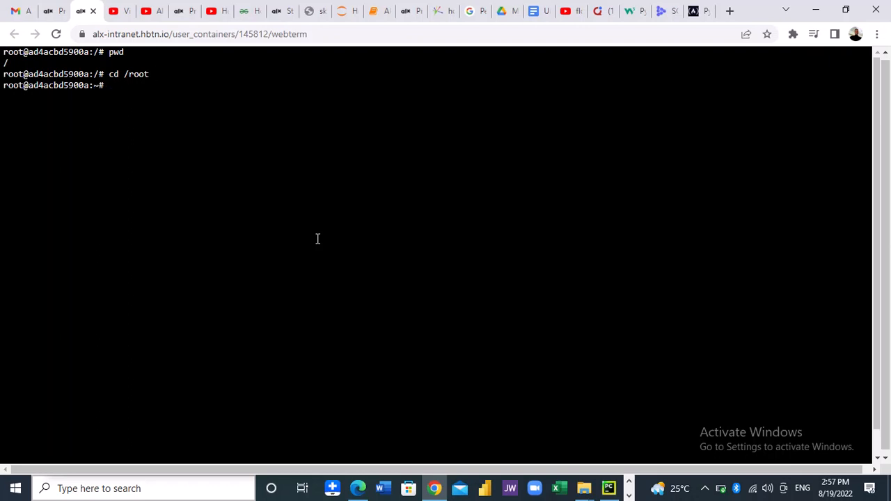
# - Create the 0x03_vi directory under /root with mkdir
pyautogui.write('m')
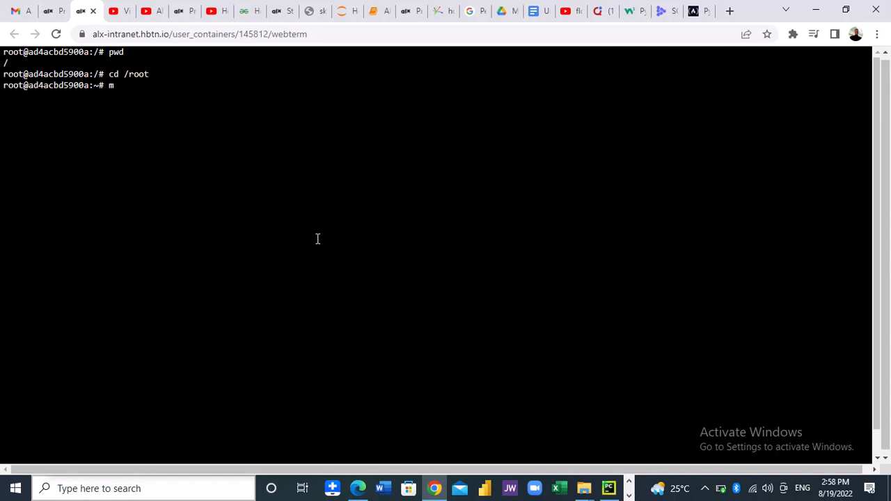
pyautogui.write('kd')
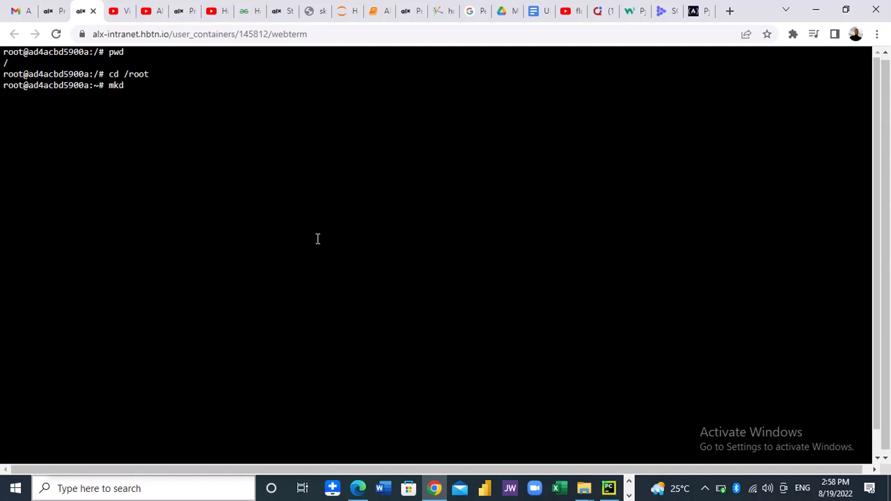
pyautogui.write('ir')
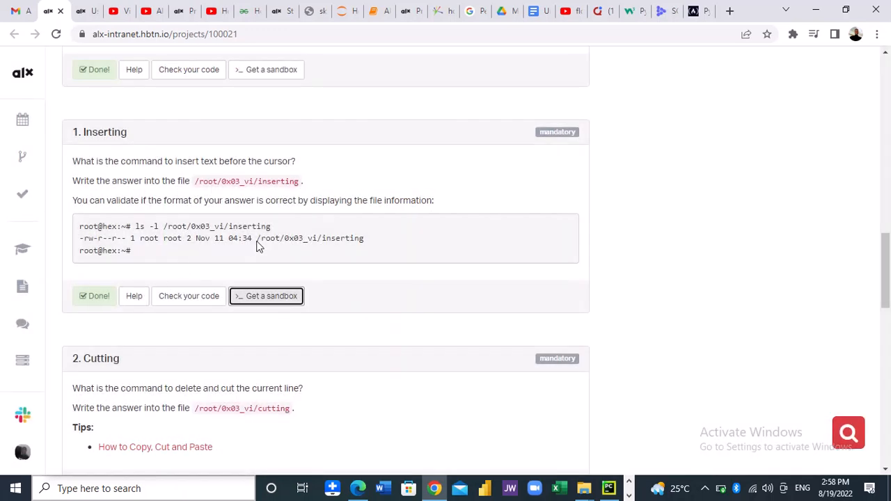
pyautogui.moveTo(298, 253)
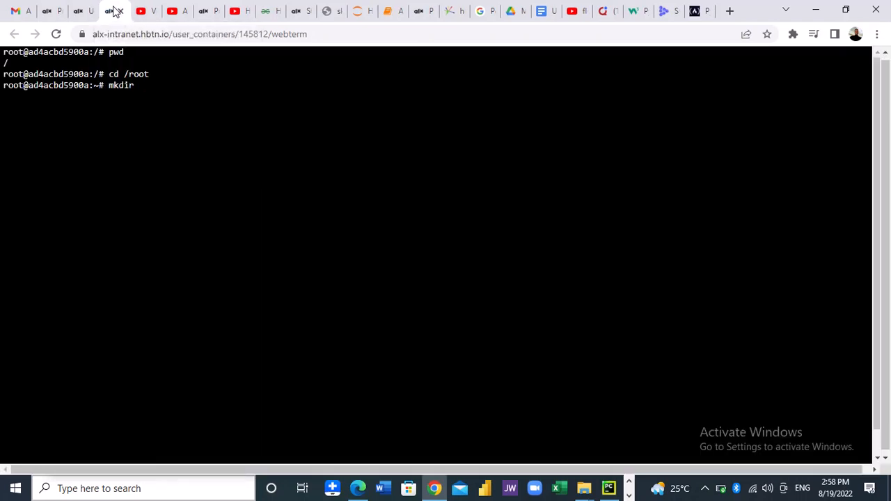
pyautogui.write('0x0')
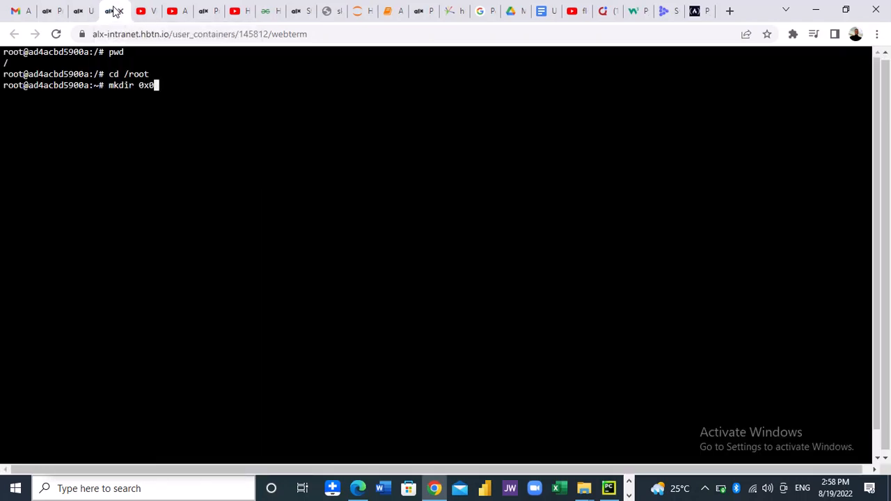
pyautogui.write('3_')
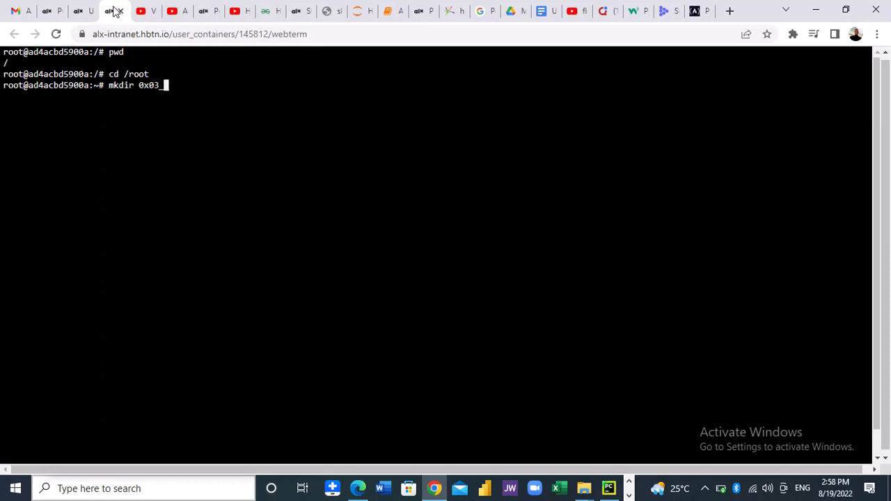
pyautogui.write('vi')
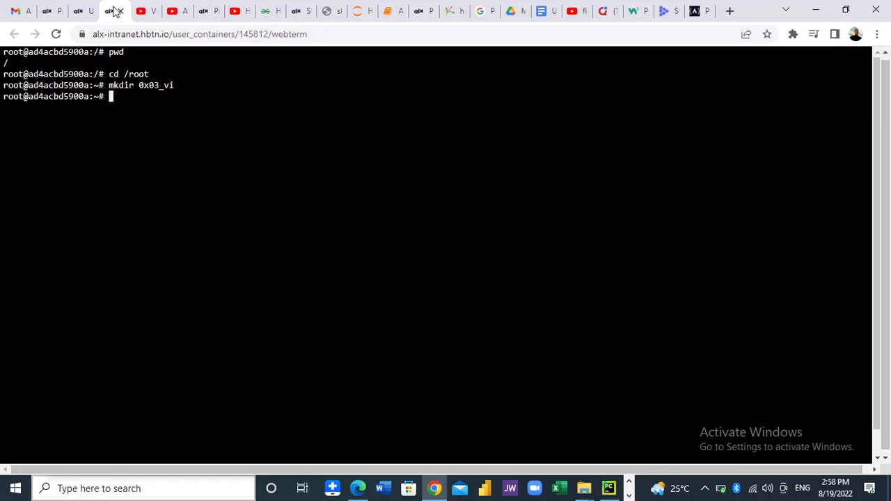
# - Start vi on the new file /root/0x03_vi/inserting, correcting a typo in the name
pyautogui.write('v')
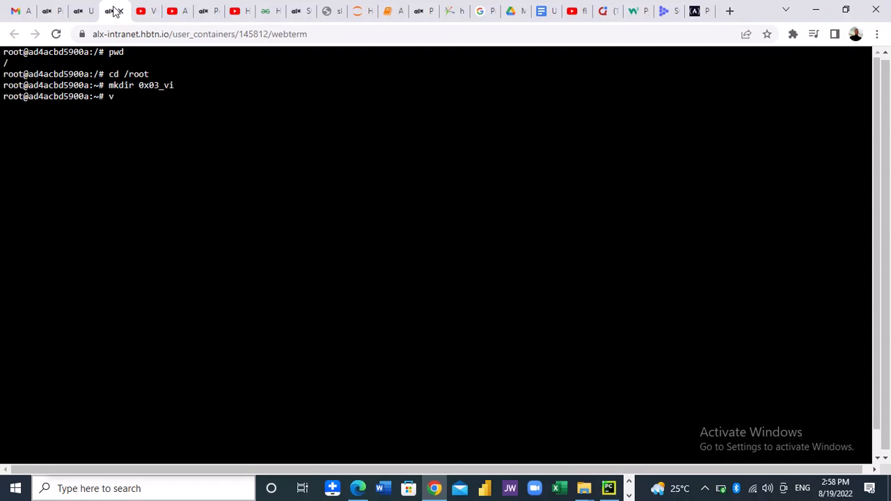
pyautogui.write('i')
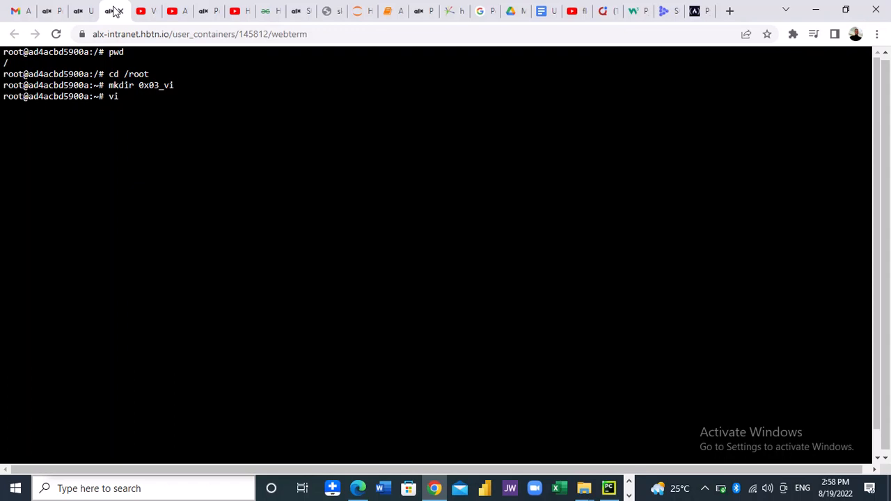
pyautogui.write('/root/')
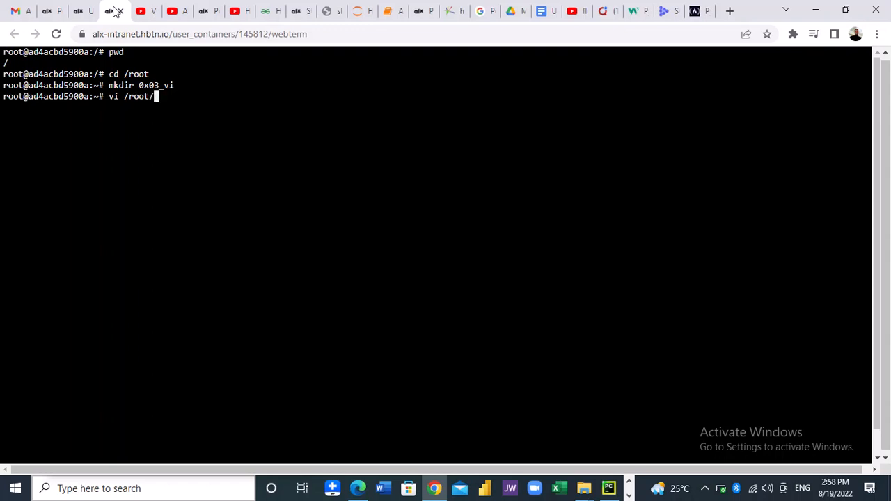
pyautogui.write('0x0')
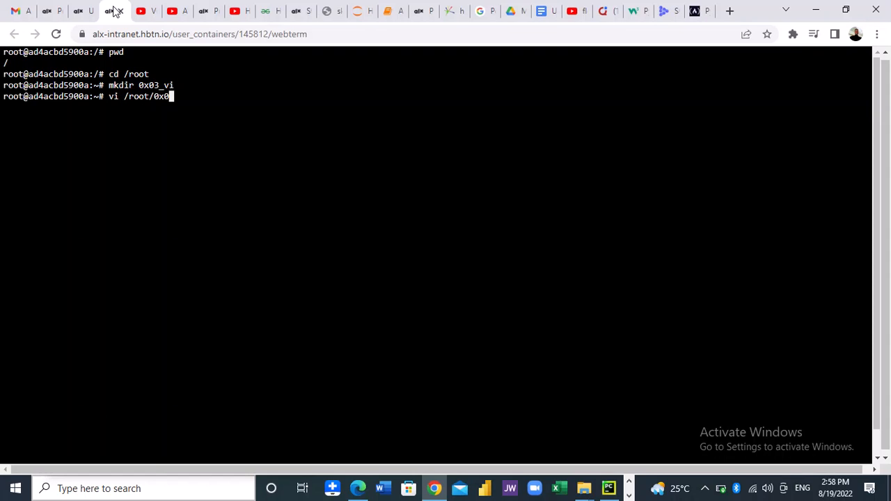
pyautogui.write('3_')
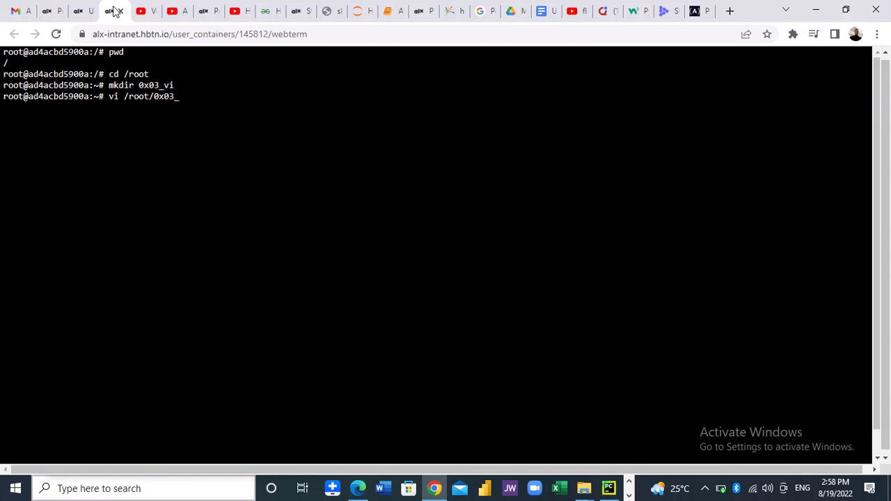
pyautogui.write('vi')
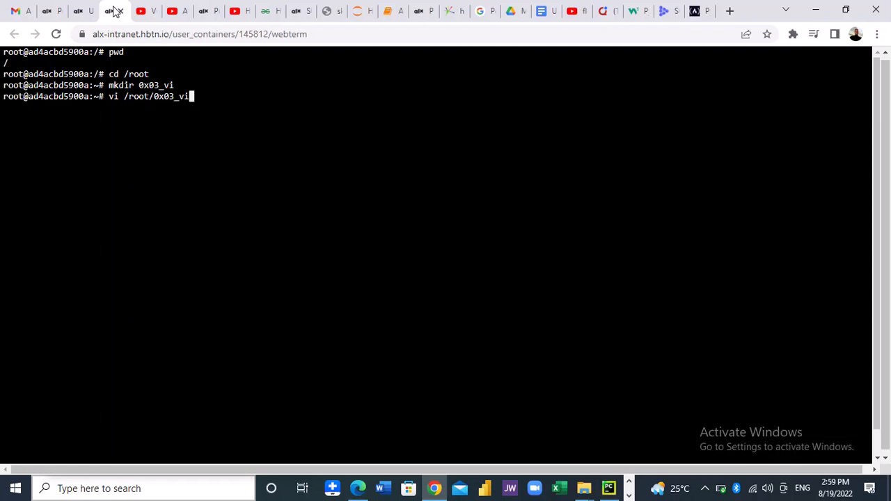
pyautogui.write('/ins')
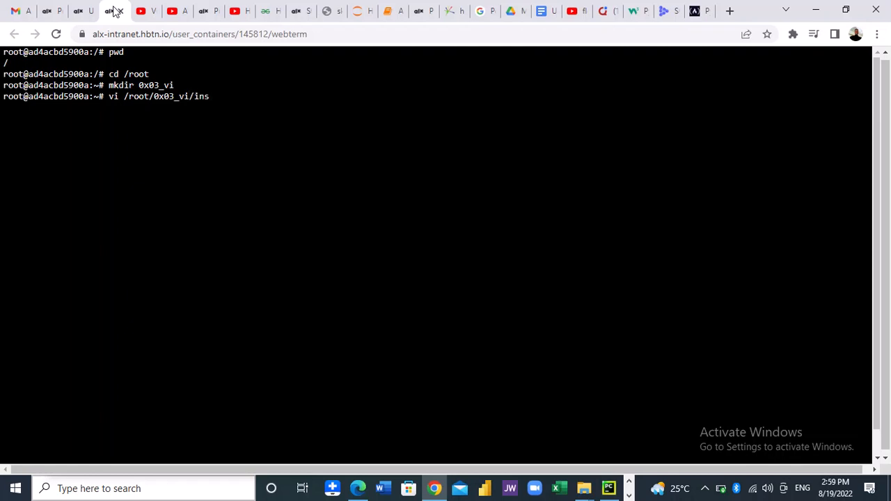
pyautogui.write('ertimg')
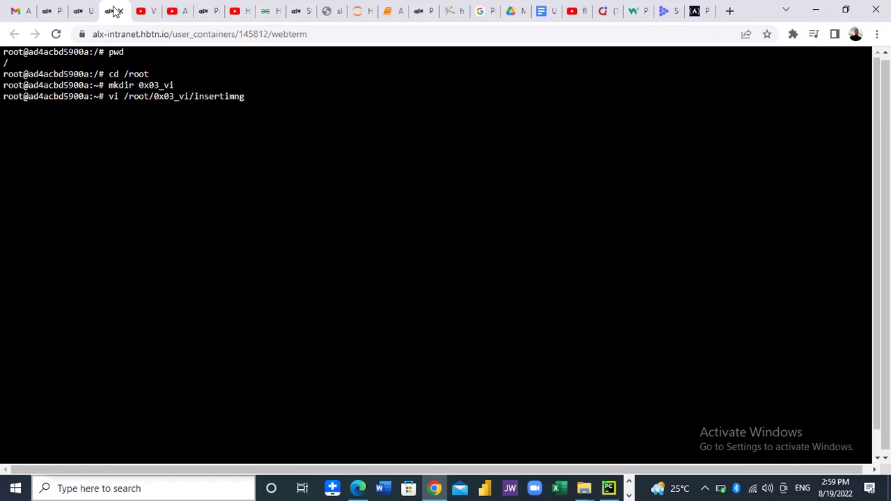
pyautogui.press('BackSpace')
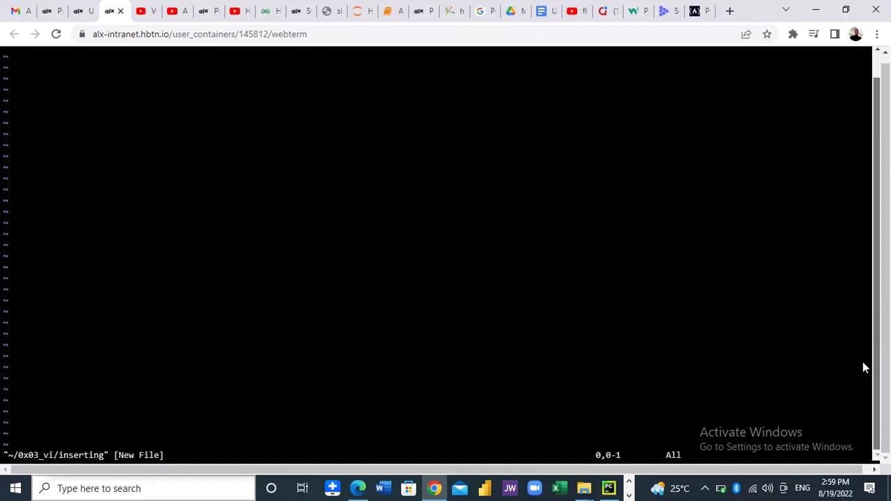
pyautogui.moveTo(866, 362)
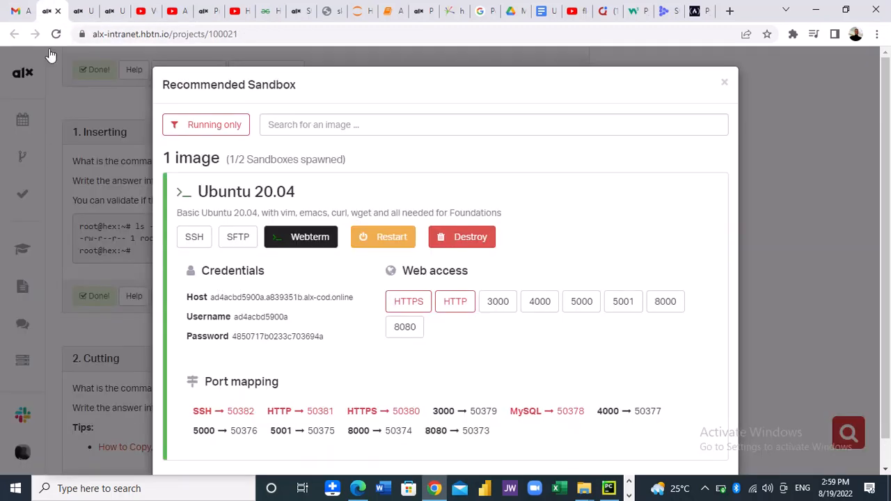
pyautogui.click(724, 82)
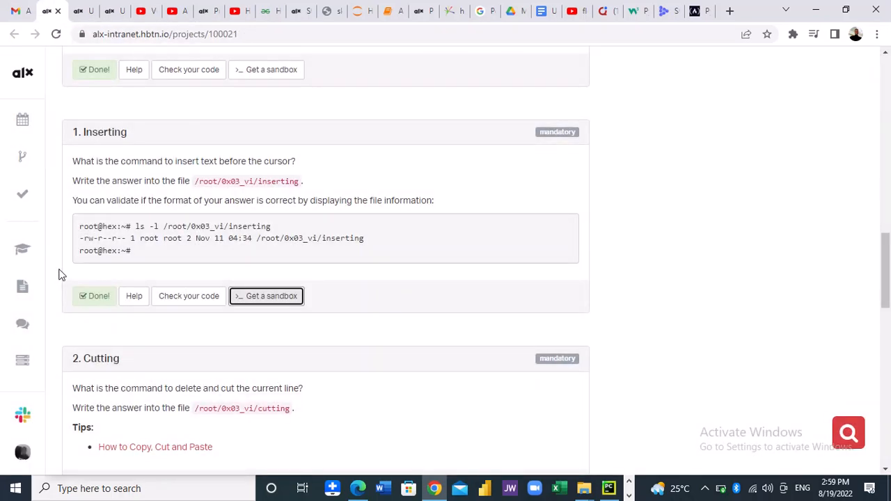
pyautogui.moveTo(98, 176)
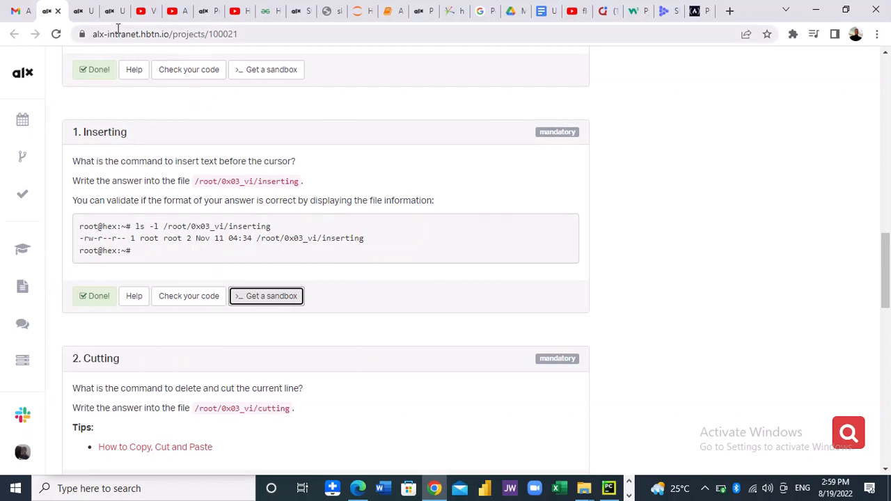
pyautogui.click(266, 295)
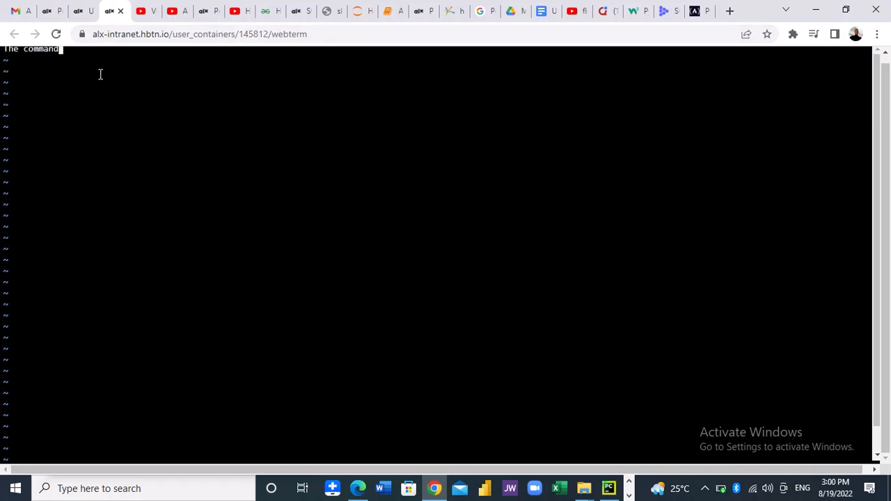
# - Write the line about the command to insert text before the cursor and dismiss the low battery notice
pyautogui.write('t')
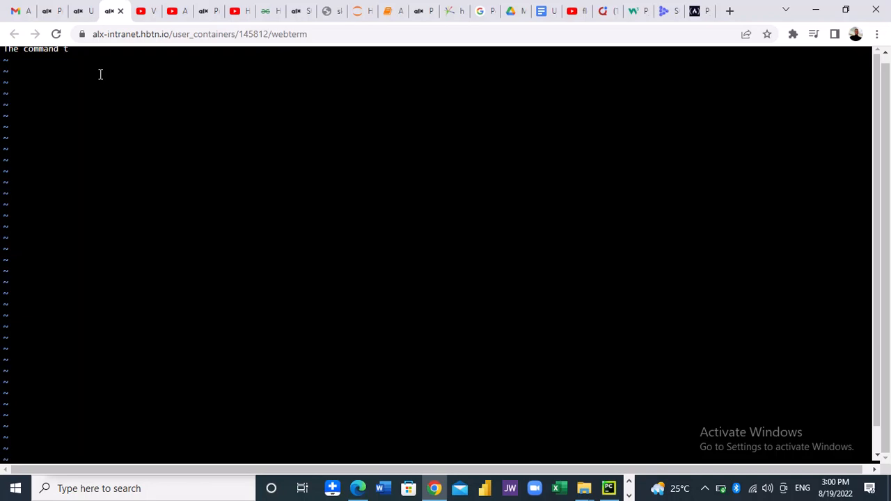
pyautogui.write('o insert text be')
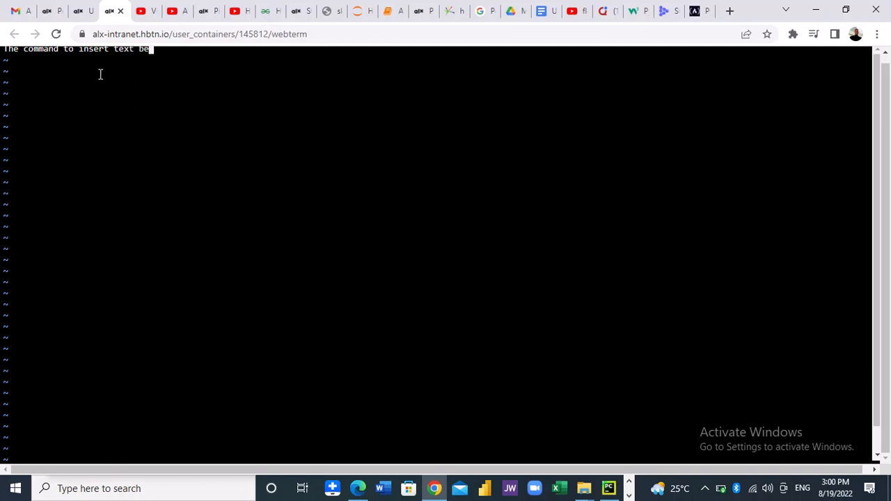
pyautogui.write('fore the cursor')
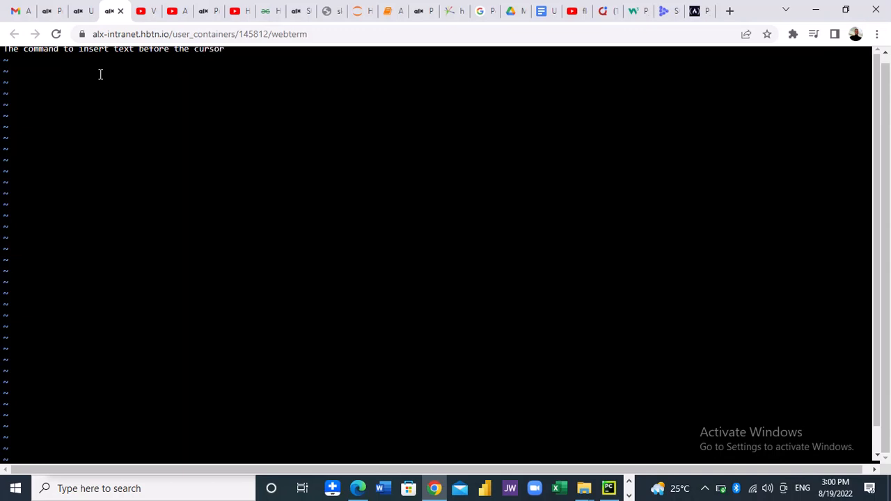
pyautogui.write('is i')
pyautogui.write(':w')
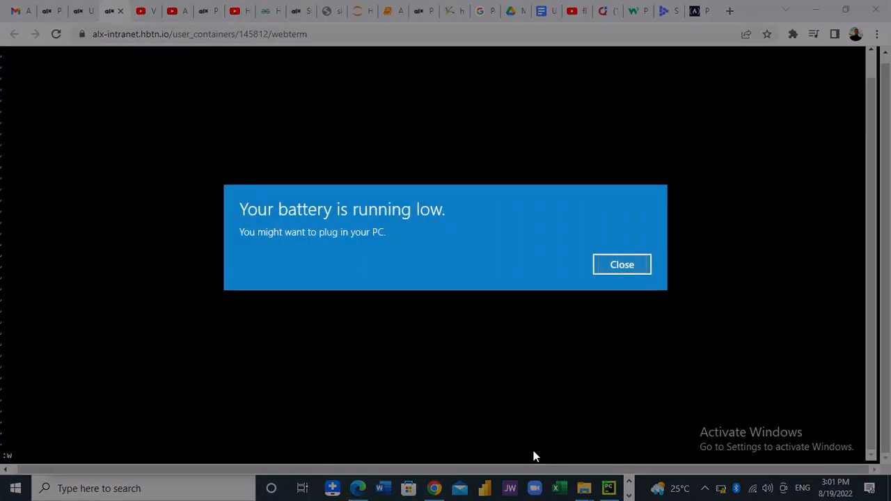
pyautogui.moveTo(672, 287)
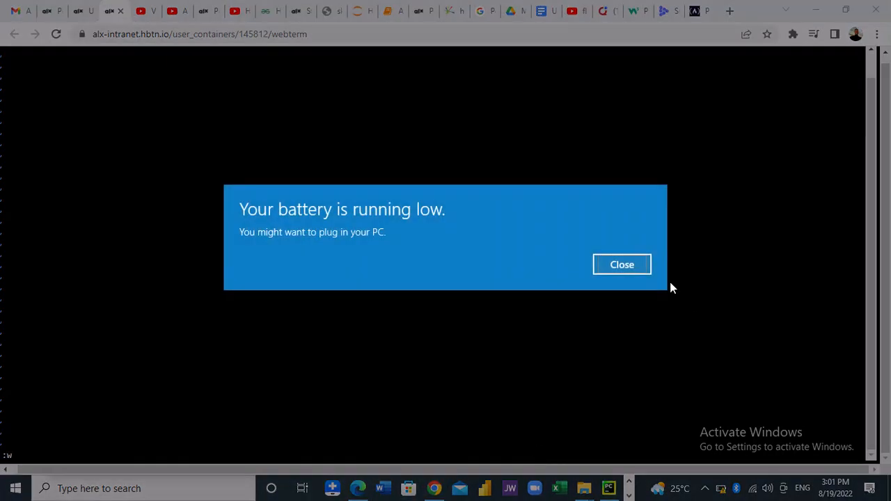
pyautogui.click(621, 265)
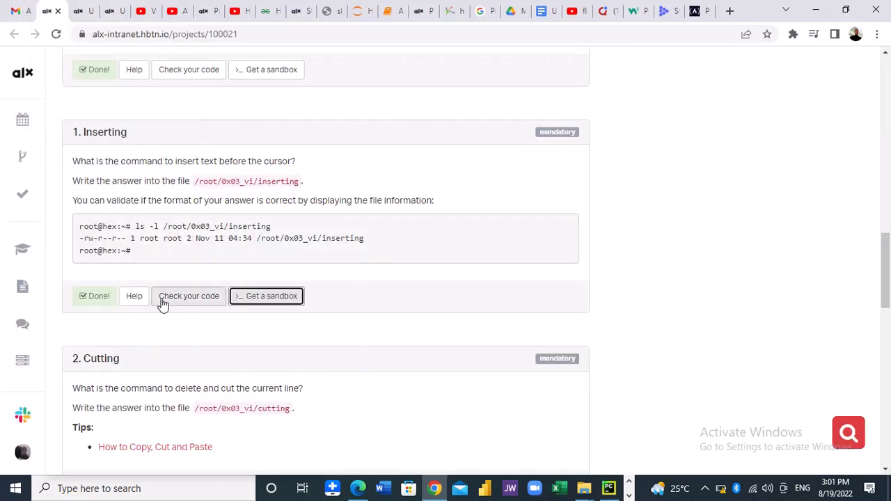
# - Run Check your code for the Inserting task, see all three checks pass, and close the results
pyautogui.click(189, 295)
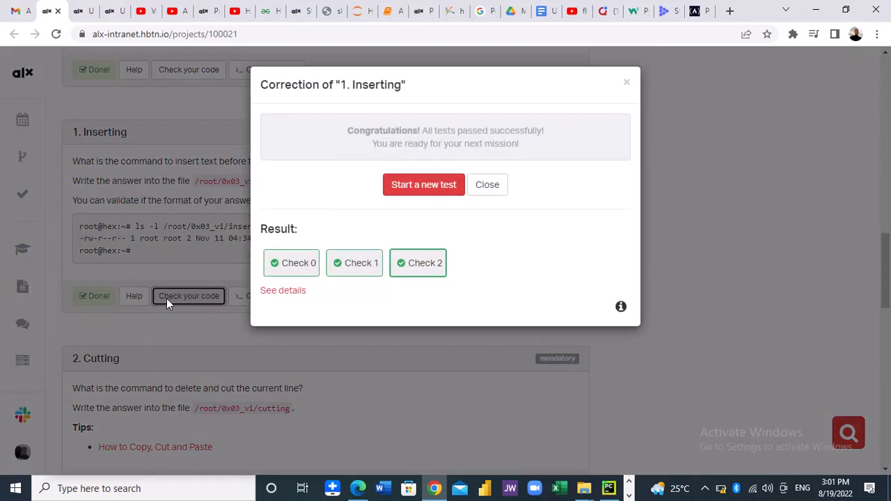
pyautogui.moveTo(435, 178)
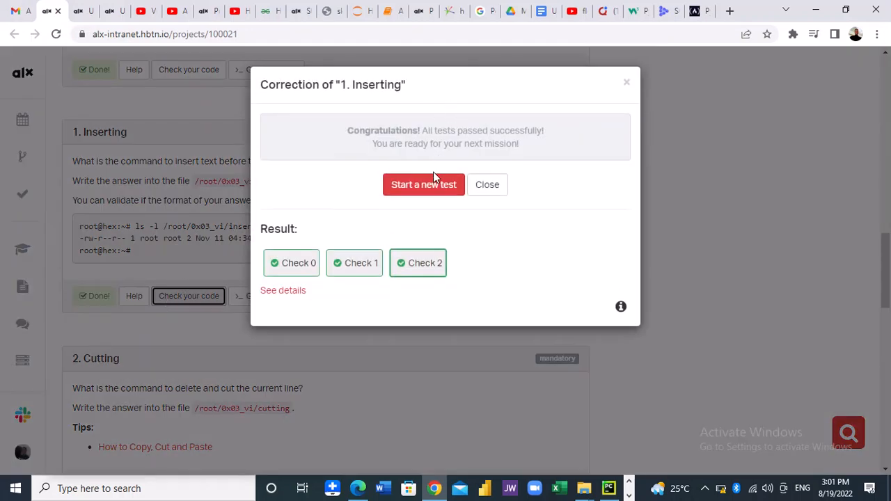
pyautogui.click(424, 184)
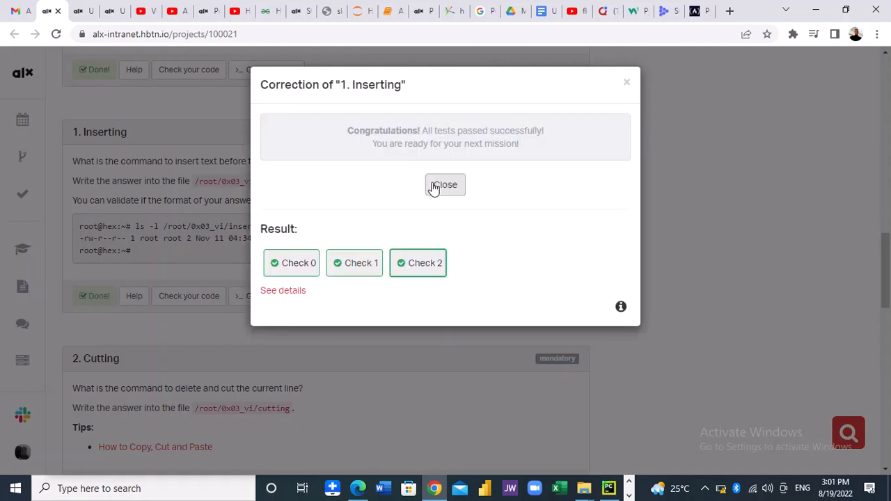
pyautogui.click(445, 184)
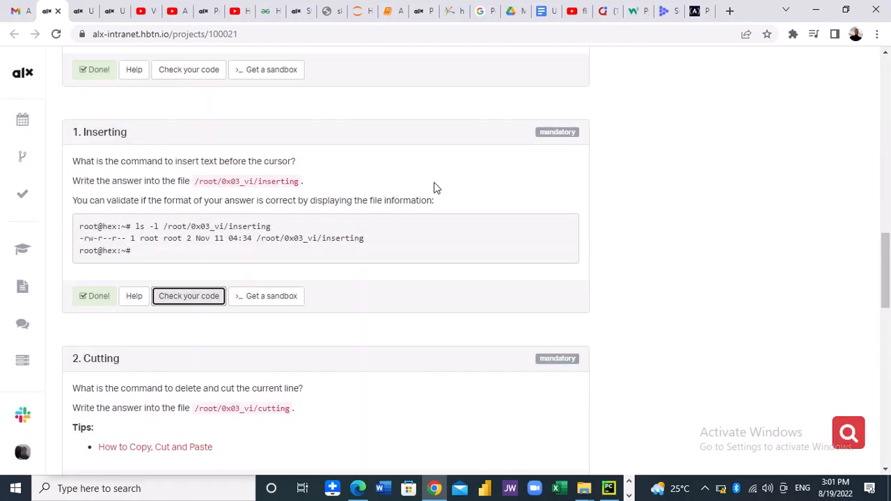